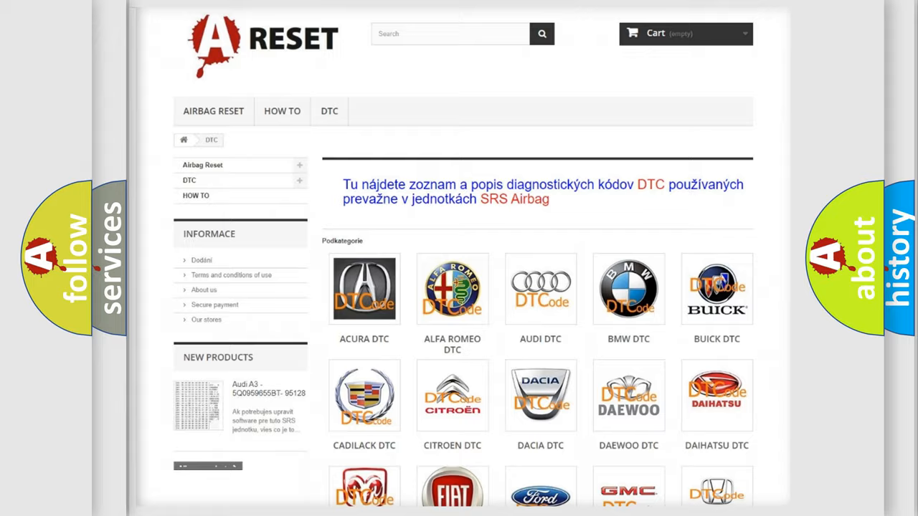
Scroll through the GMC B-series trouble code list on the A Reset site
scroll("down", 3)
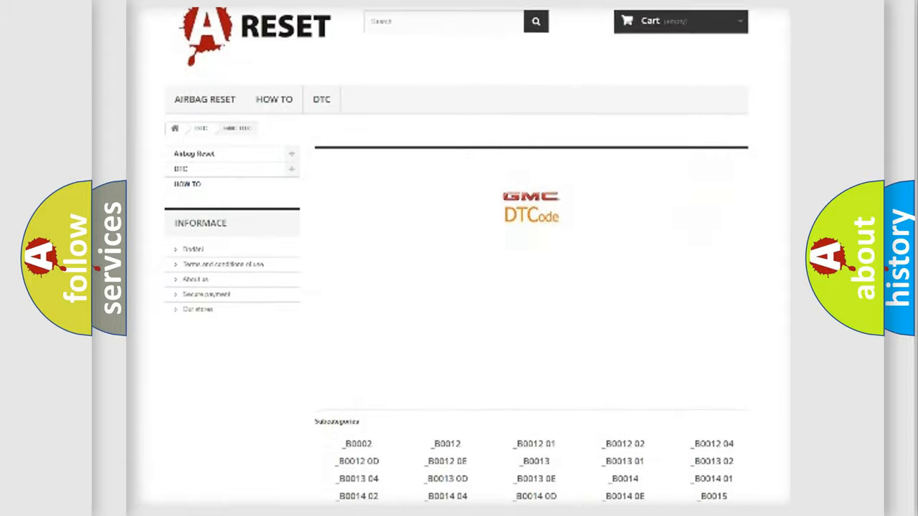
scroll("down", 3)
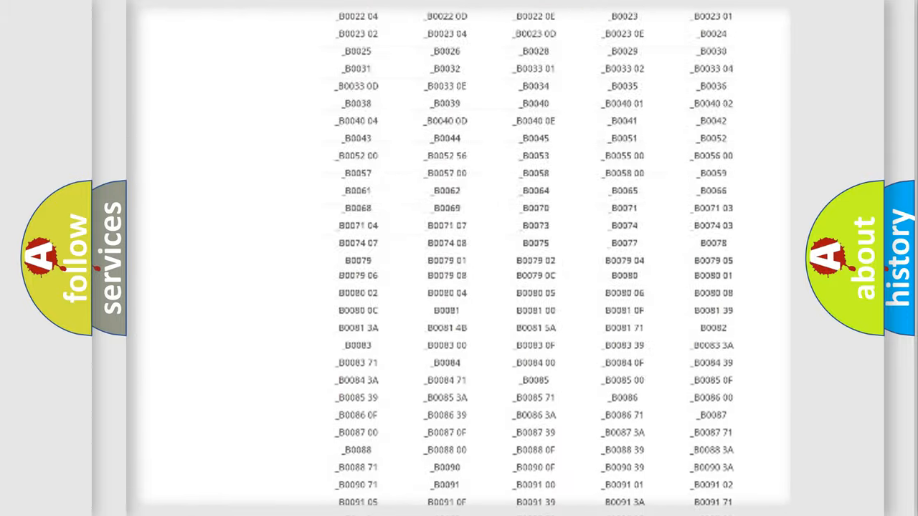
scroll("up", 3)
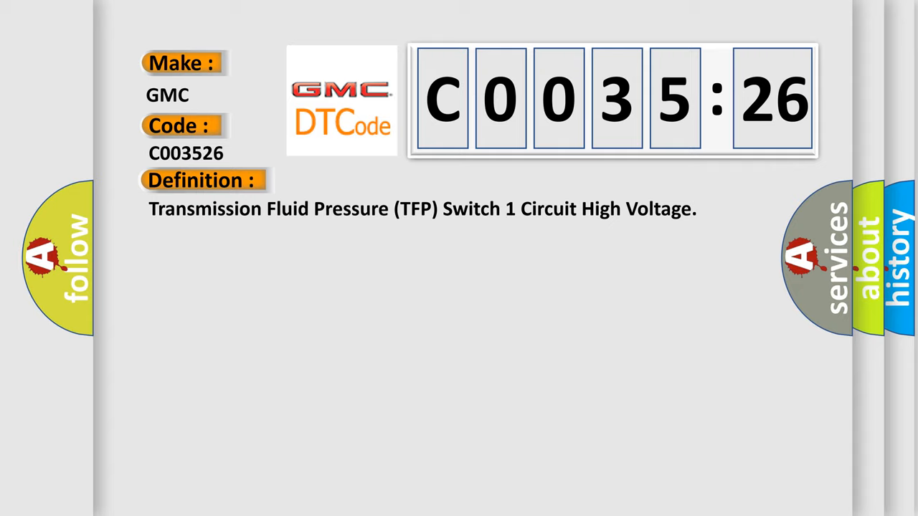
Reveal the C003526 Description block listing engine speed, voltage and fluid-temperature conditions
left_click(373, 180)
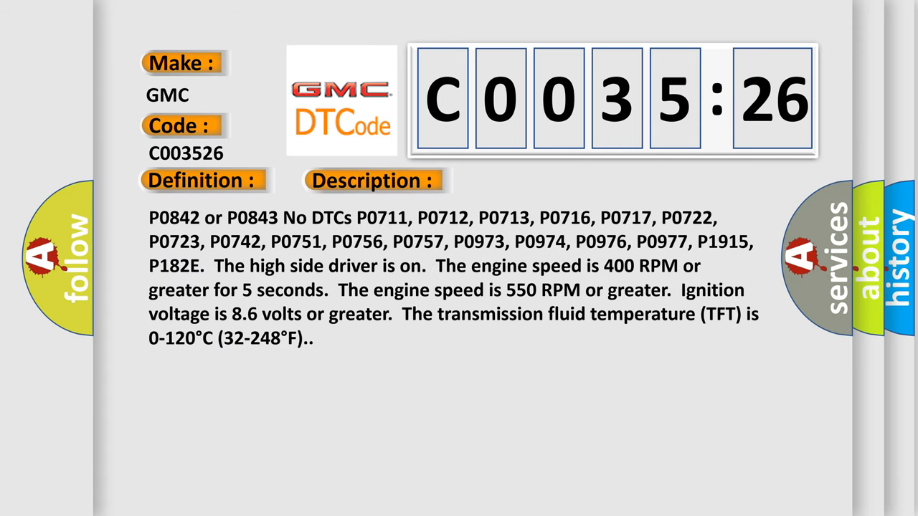